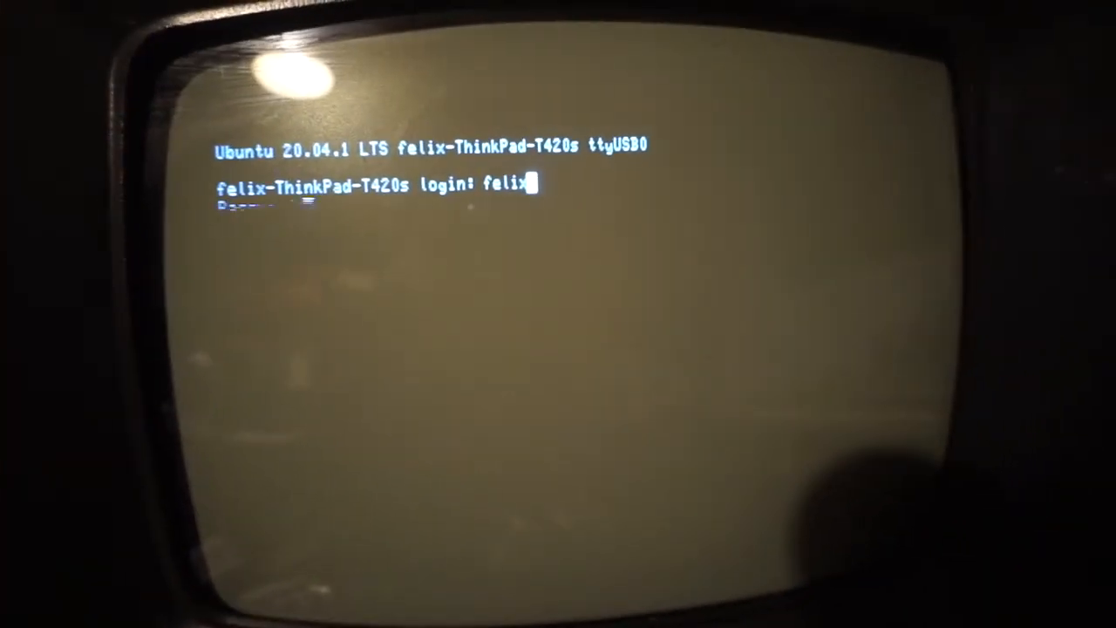
Submit the username and password to log in, then start typing the telnet command
key(Return)
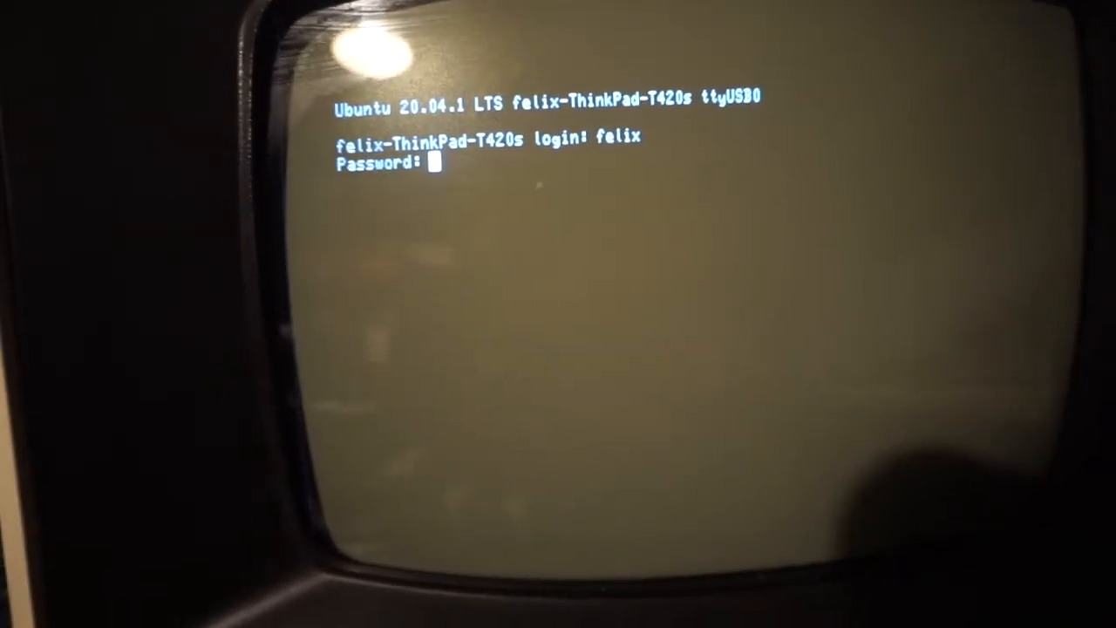
key(Return)
text(te)
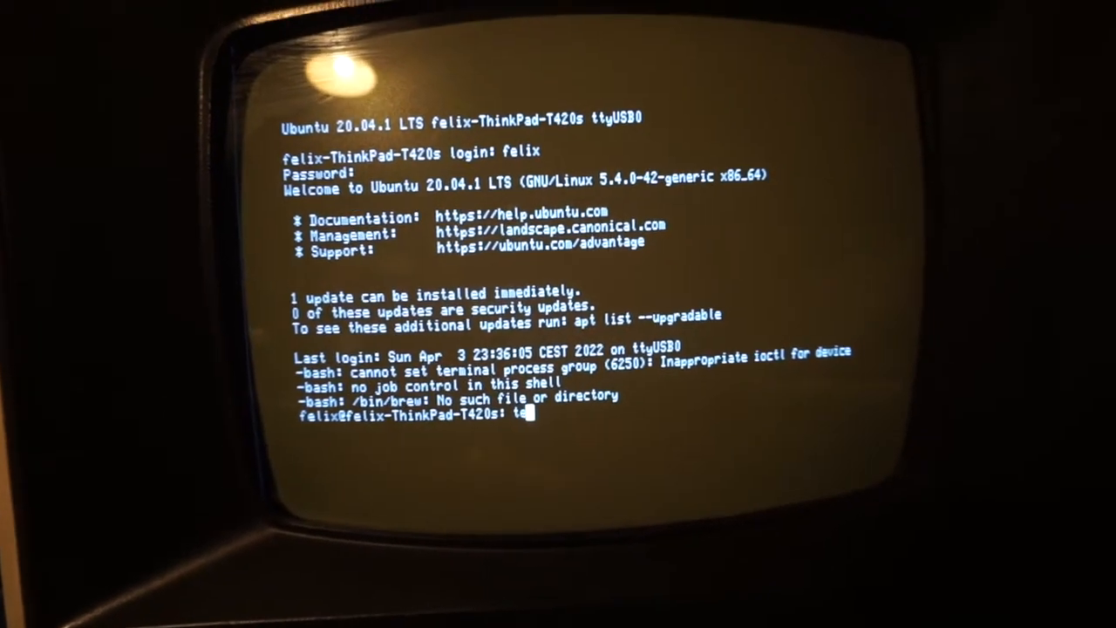
text(lnu)
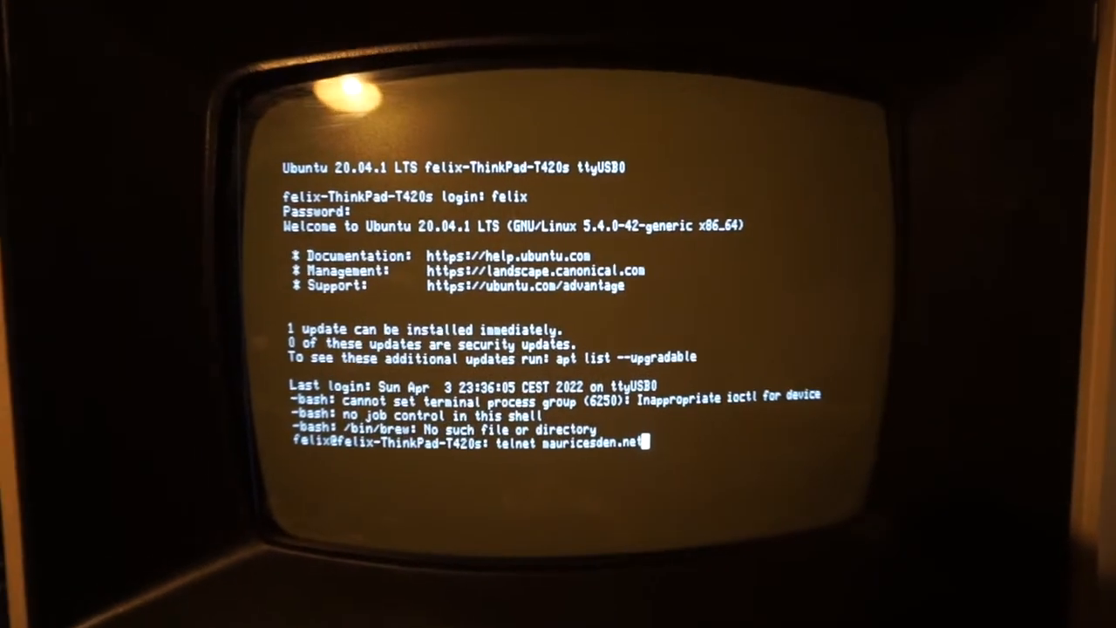
Run 'telnet mauricesden.net' to reach the Synchronet BBS banner
key(Return)
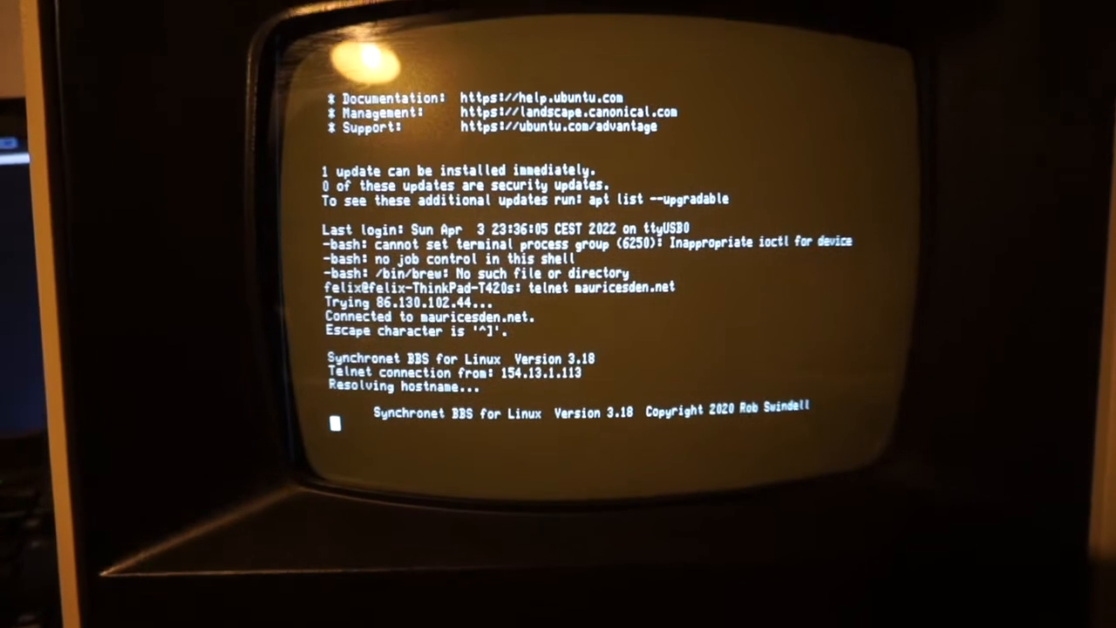